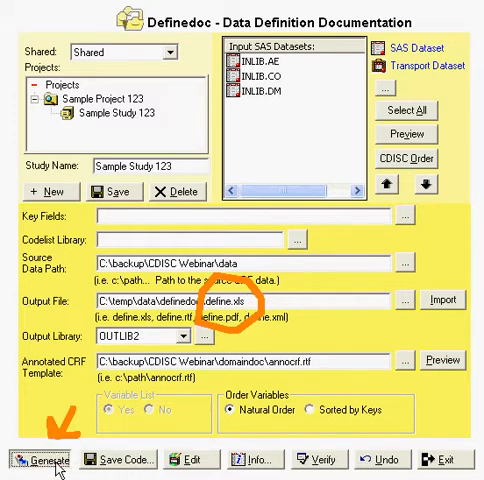
Generate the define.xls metadata spreadsheet for Sample Study 123
click(38, 459)
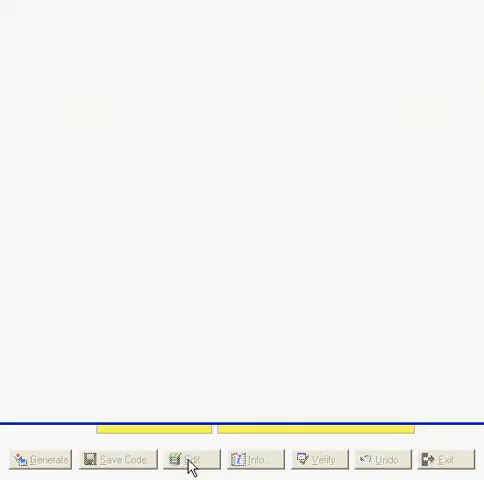
click(186, 459)
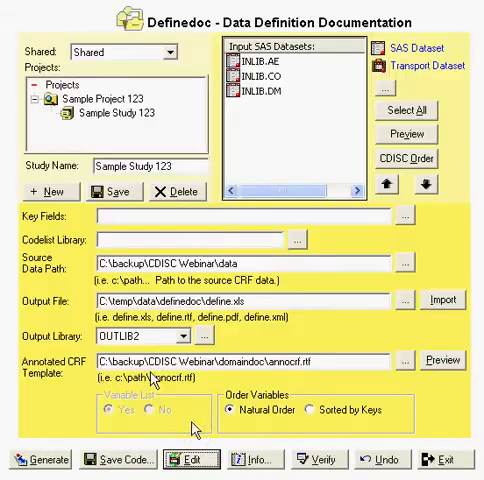
Open define.xls in Excel and append 'Test' to the PATNUM label, making it 'Subject ID Test'
click(33, 460)
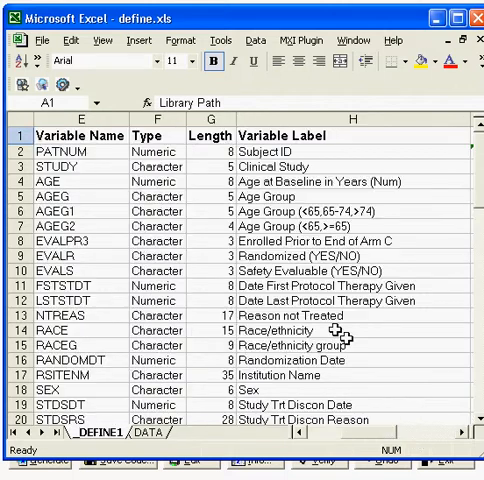
mouse_move(312, 153)
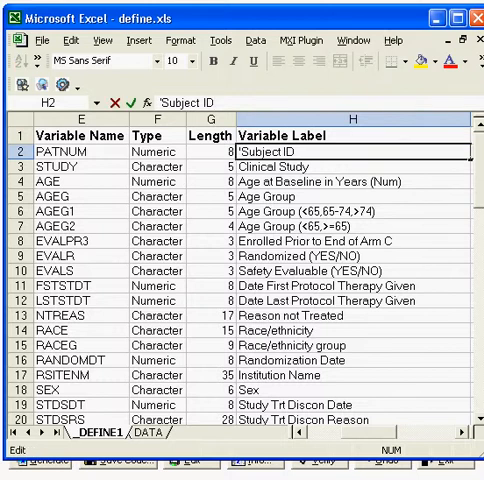
text(Test)
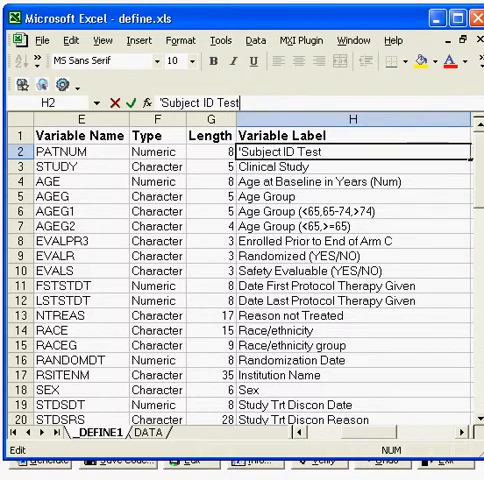
mouse_move(278, 372)
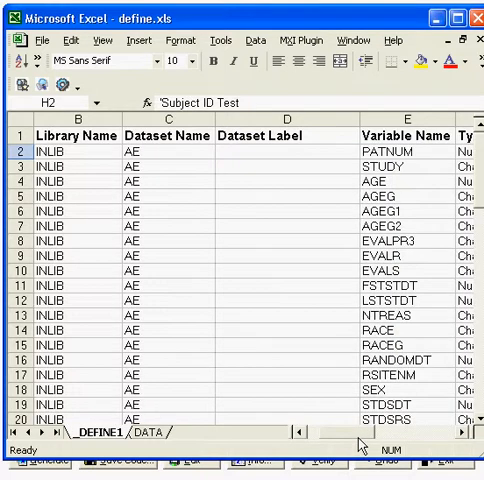
Commit the 'Subject ID Test' label, then save and close define.xls to return to Definedoc
click(402, 214)
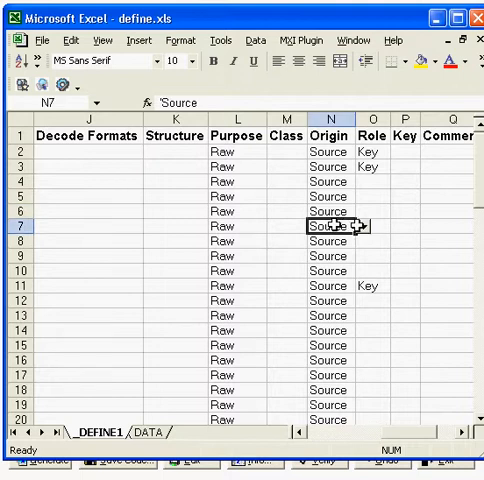
click(362, 234)
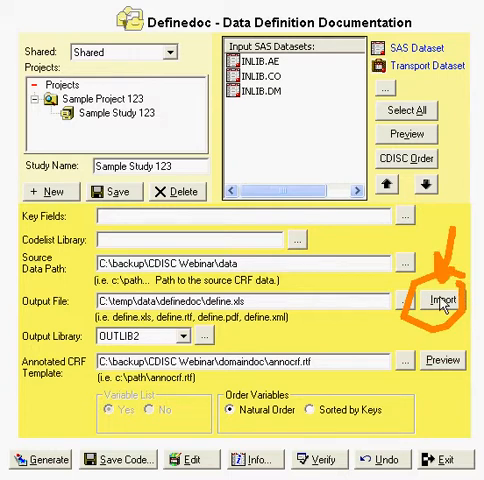
Import the edited define.xls and generate define.xml as the output
click(441, 299)
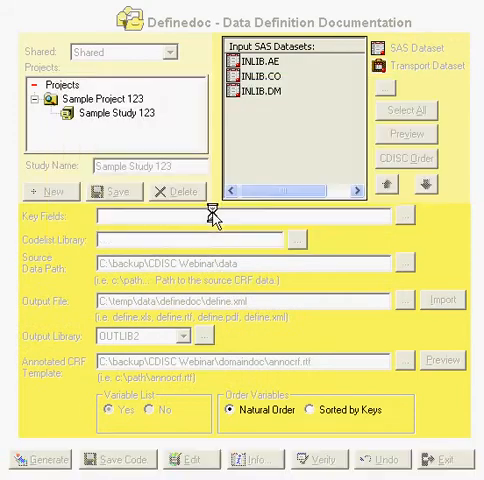
click(38, 459)
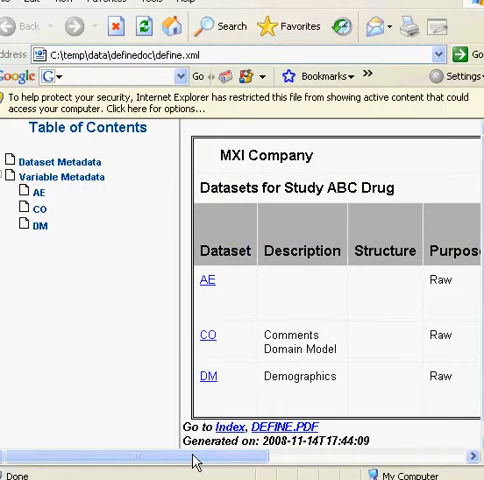
Open the AE variable metadata and scroll right to see PATNUM labelled 'Subject ID Test'
click(207, 279)
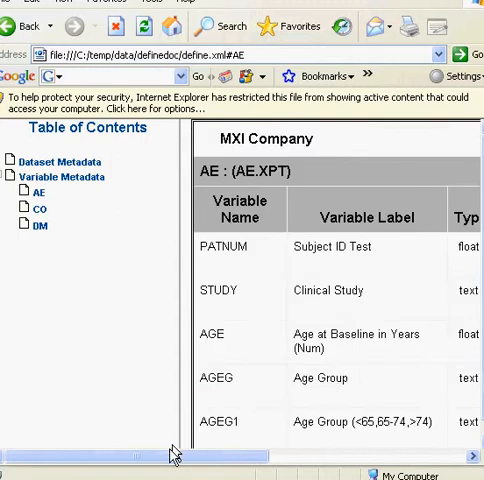
scroll(right, 3)
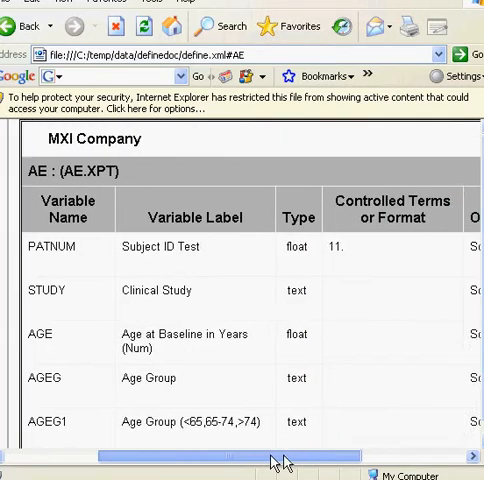